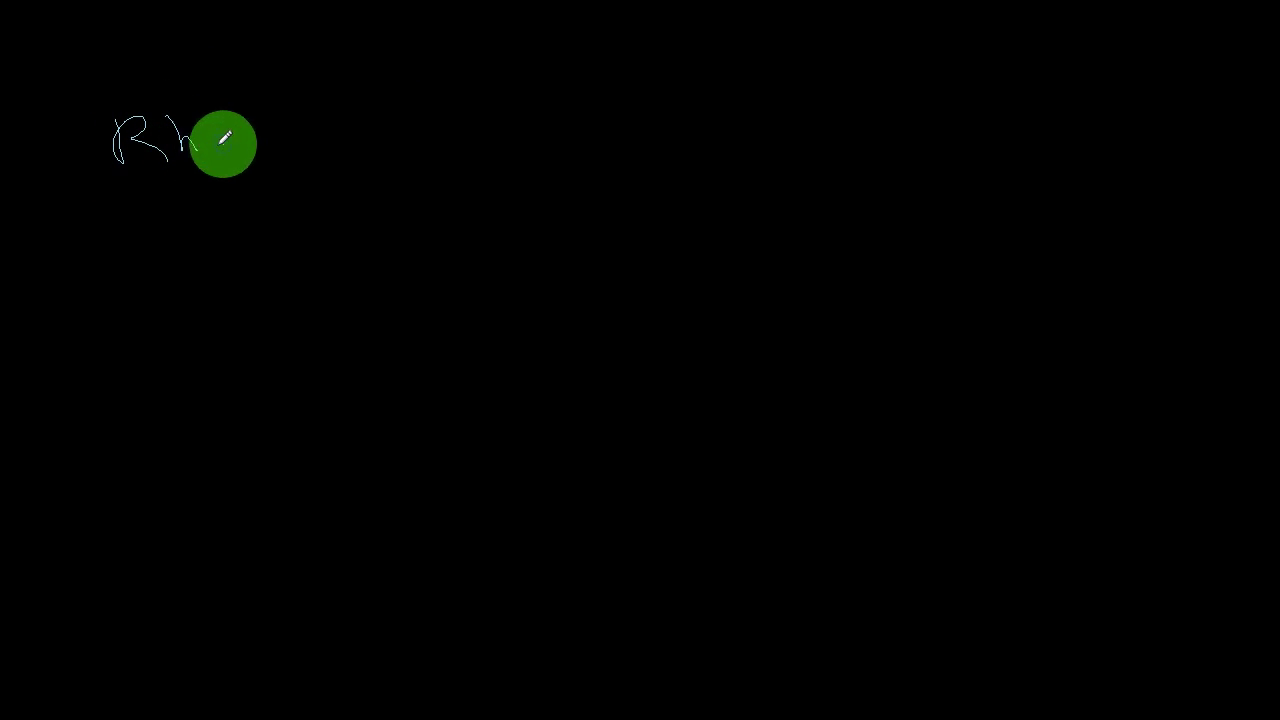
- Handwrite 'Rhombus = 64in' at the top left of the board
left_click_drag(200, 140, 370, 130)
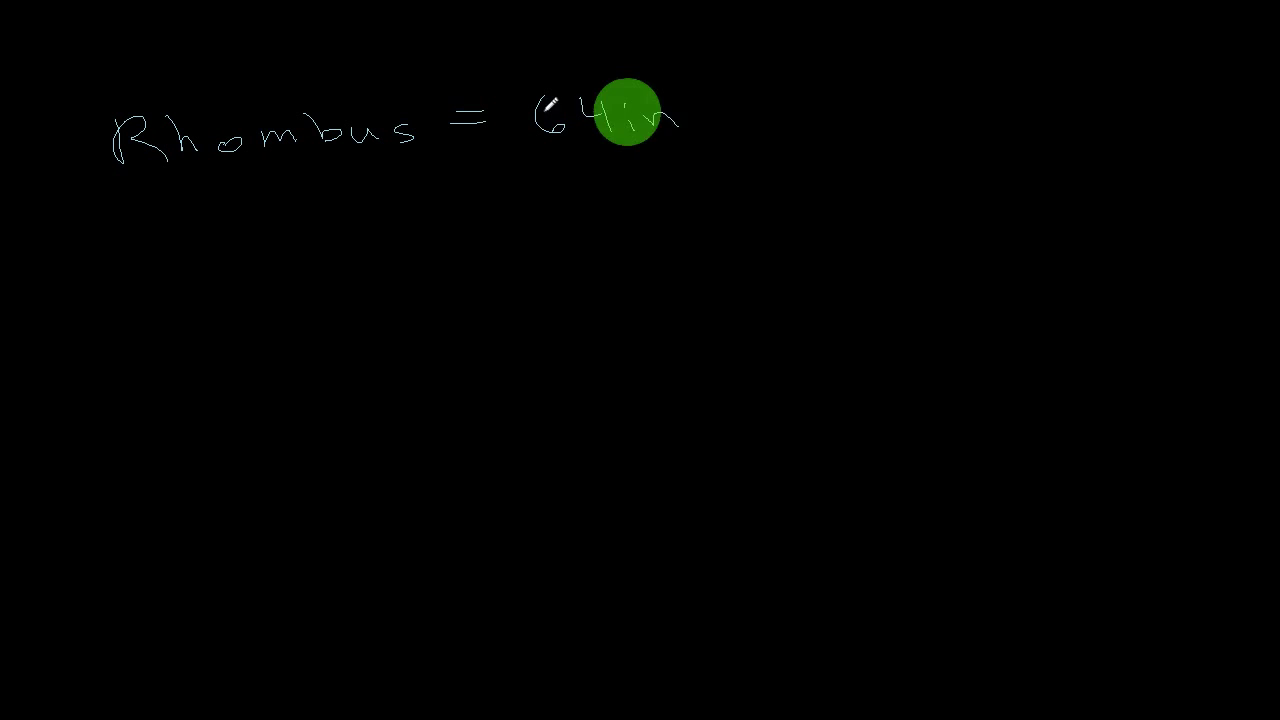
mouse_move(463, 172)
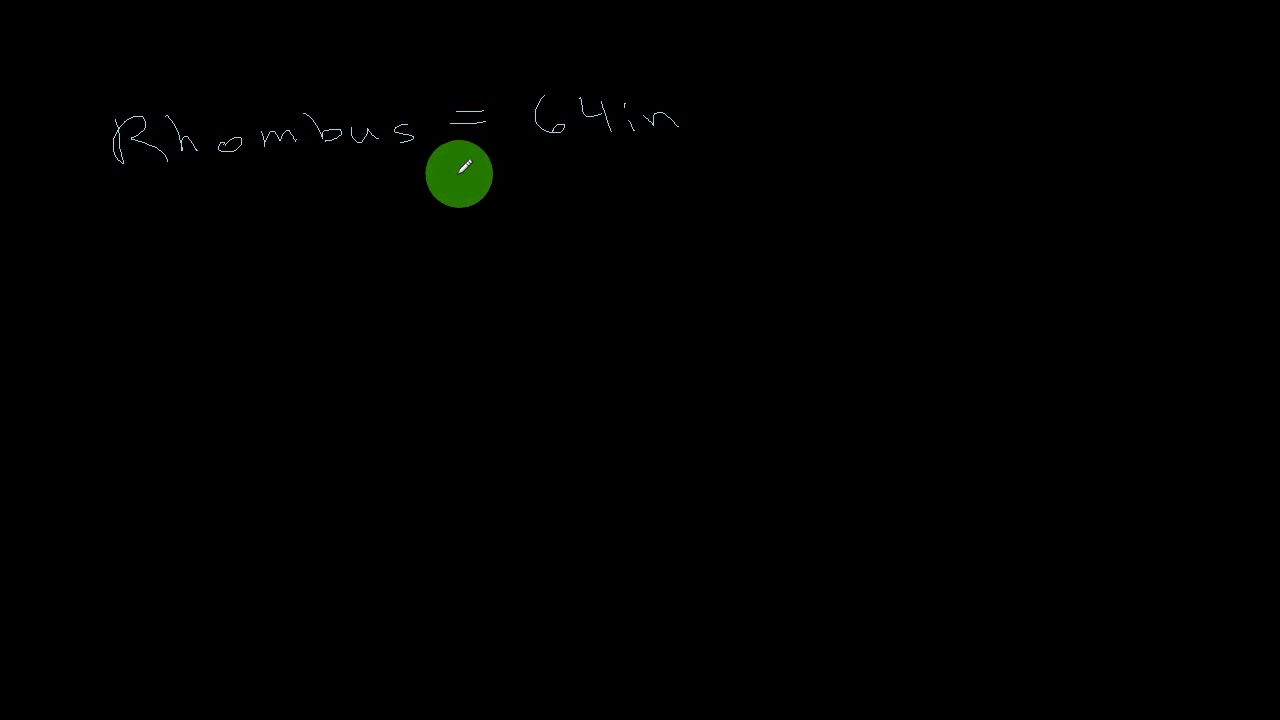
mouse_move(314, 270)
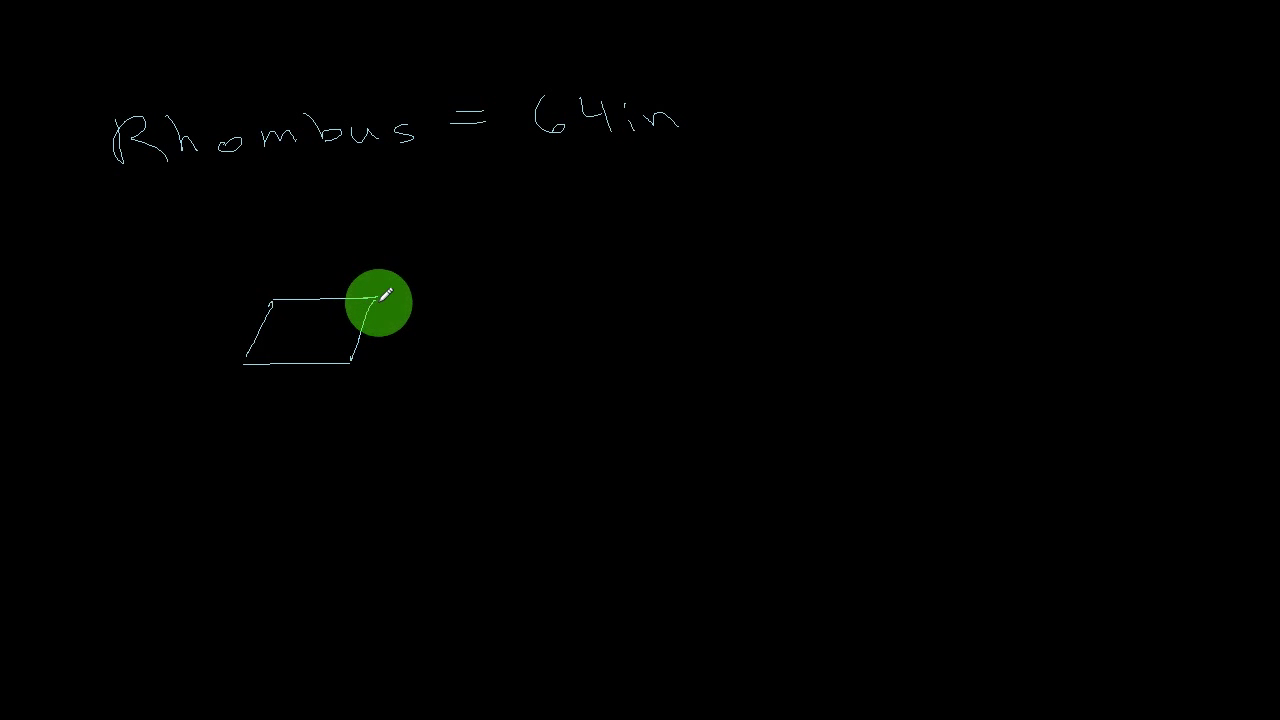
- Sketch the rhombus outline below the heading and add equal-side tick marks to all four sides
left_click_drag(378, 300, 262, 318)
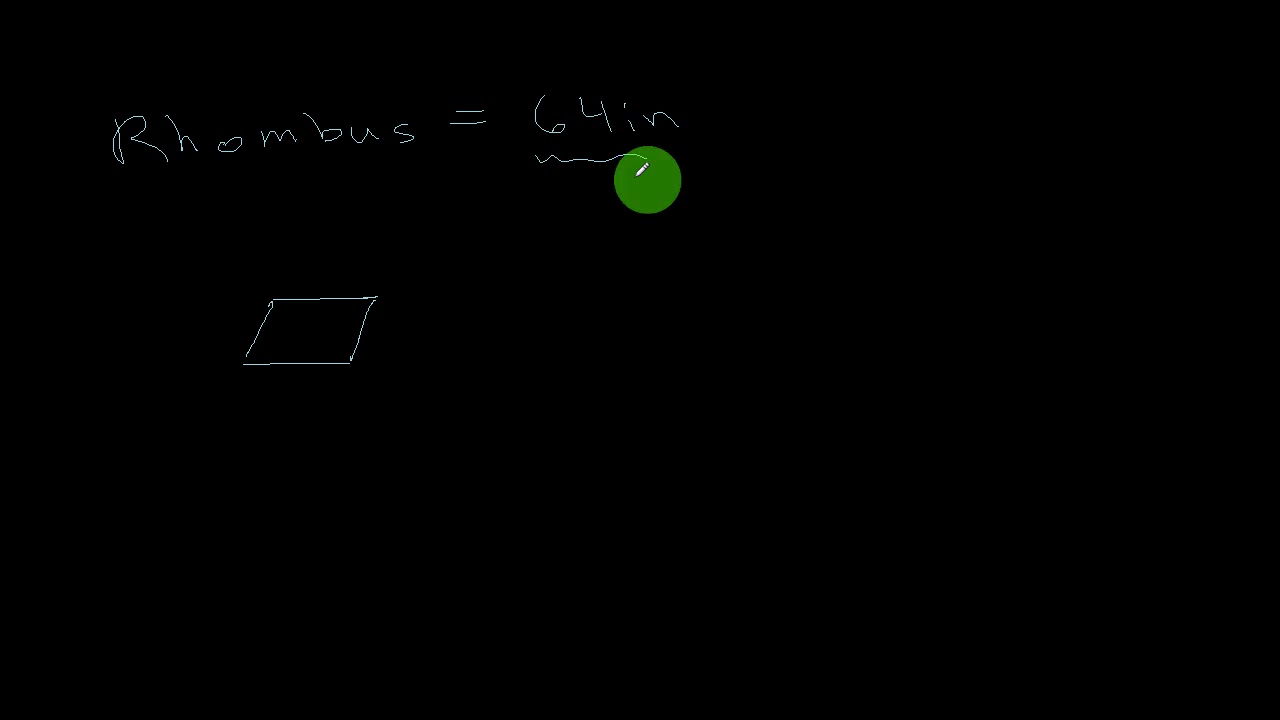
mouse_move(370, 280)
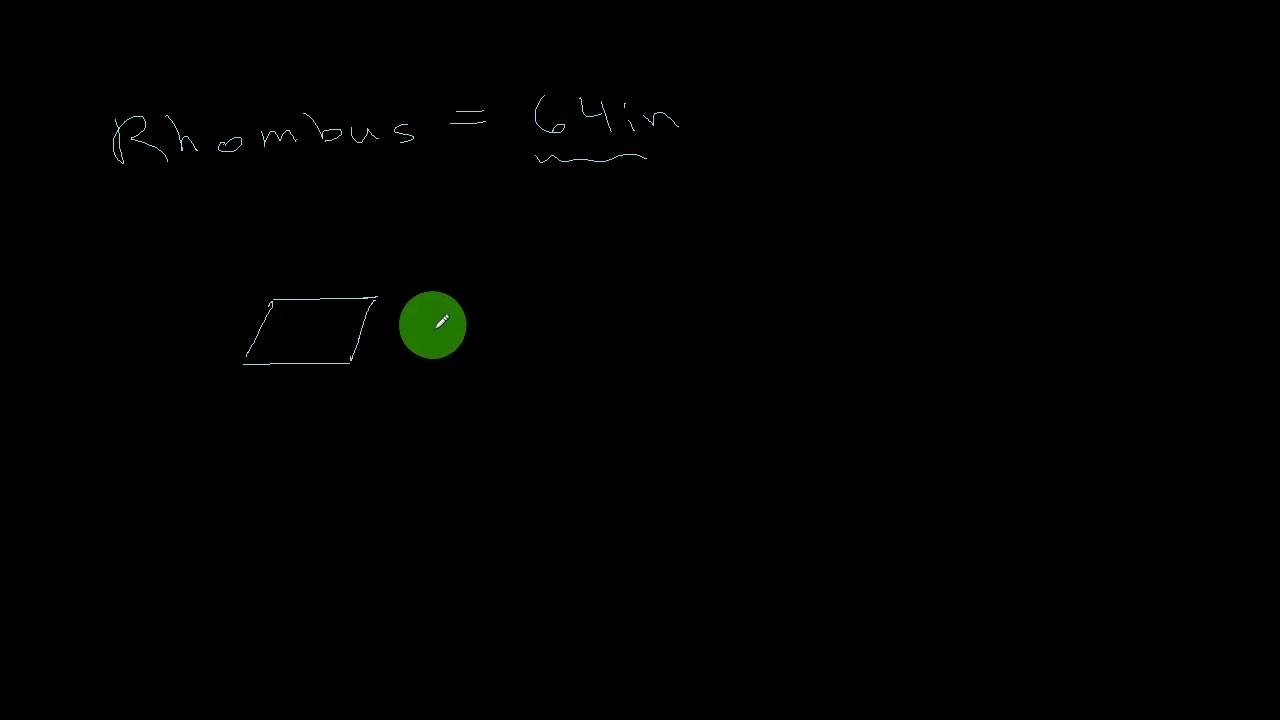
left_click_drag(432, 324, 280, 355)
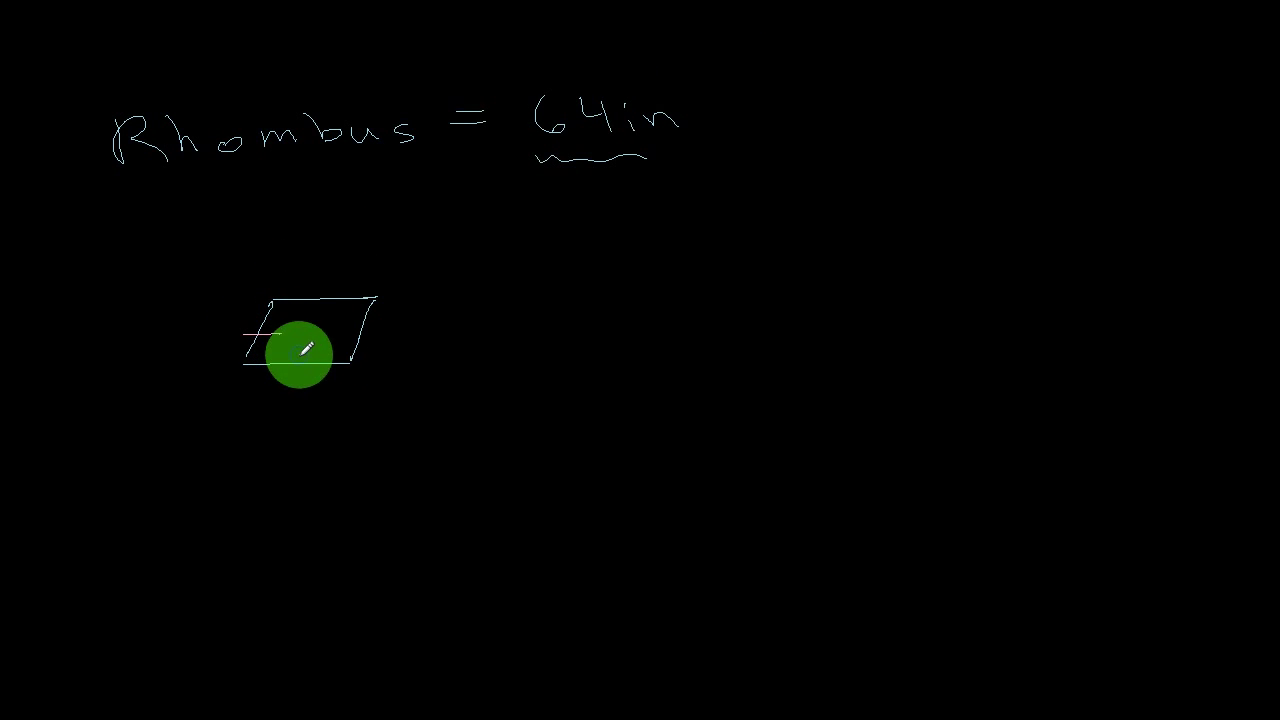
left_click_drag(300, 350, 355, 330)
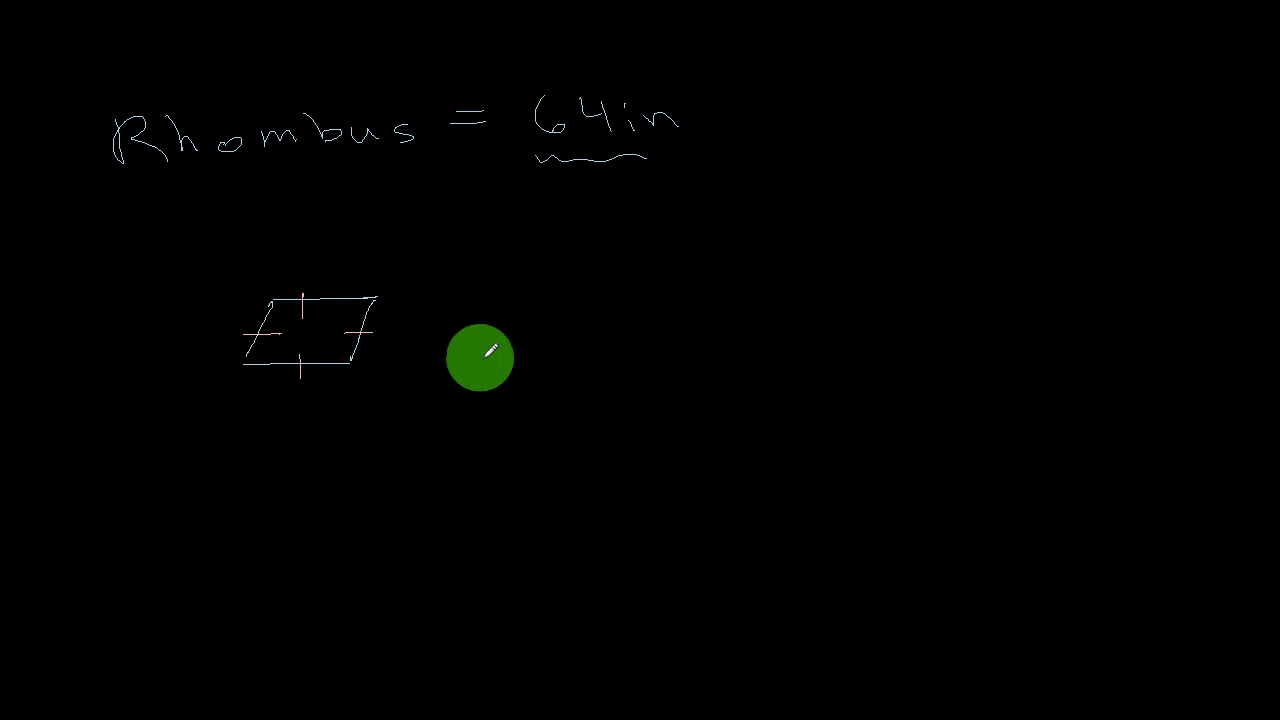
mouse_move(662, 185)
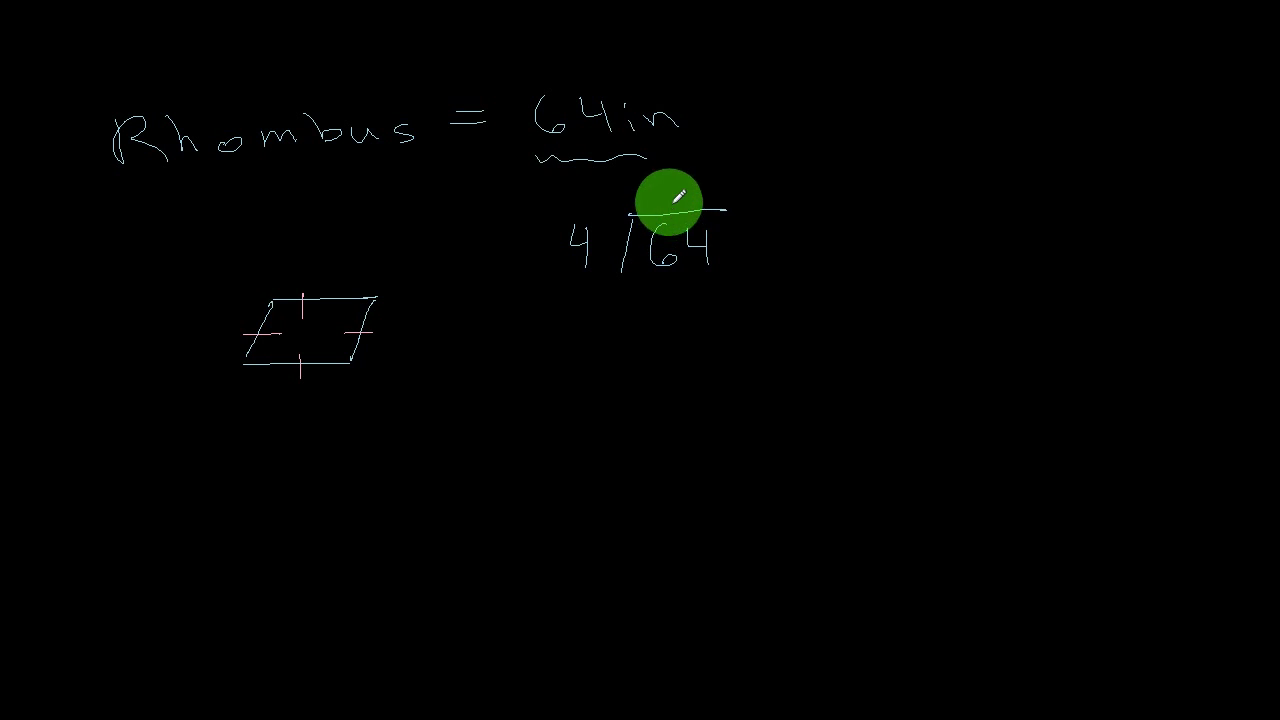
- Write the long division 4)64, subtracting 4 then 24, giving quotient 16 remainder 0
left_click_drag(665, 185, 665, 200)
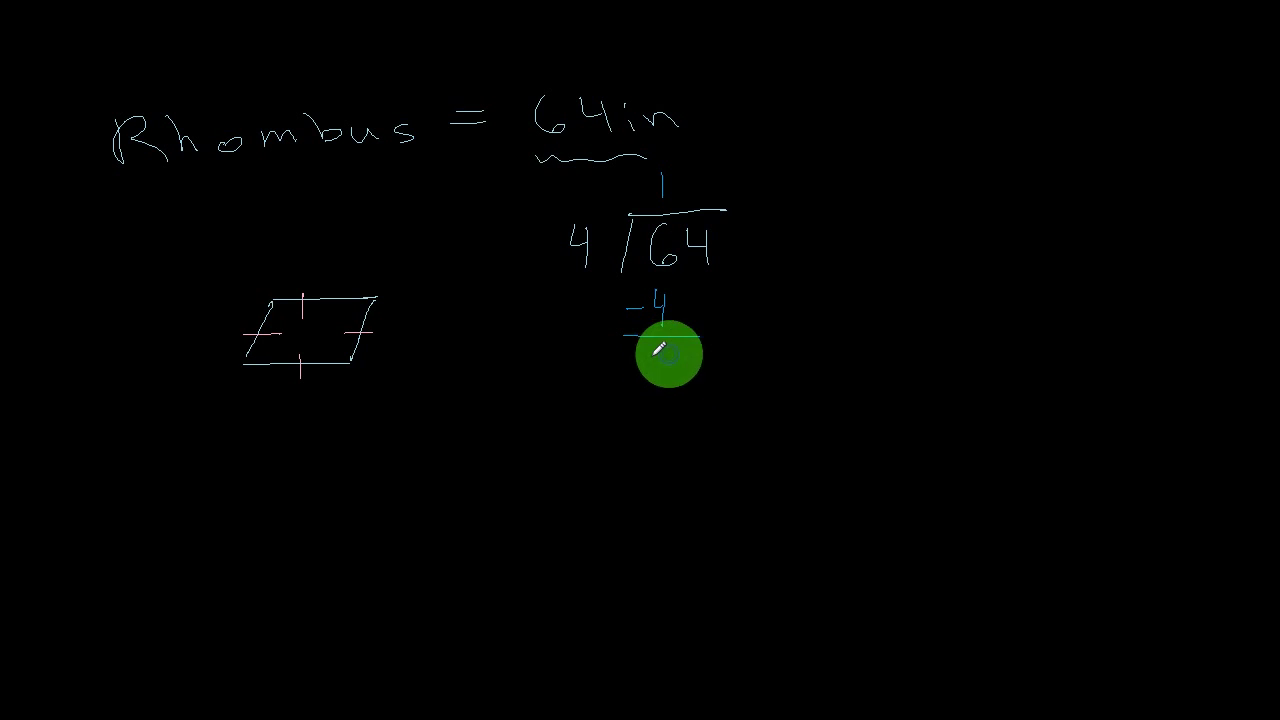
left_click_drag(660, 360, 670, 385)
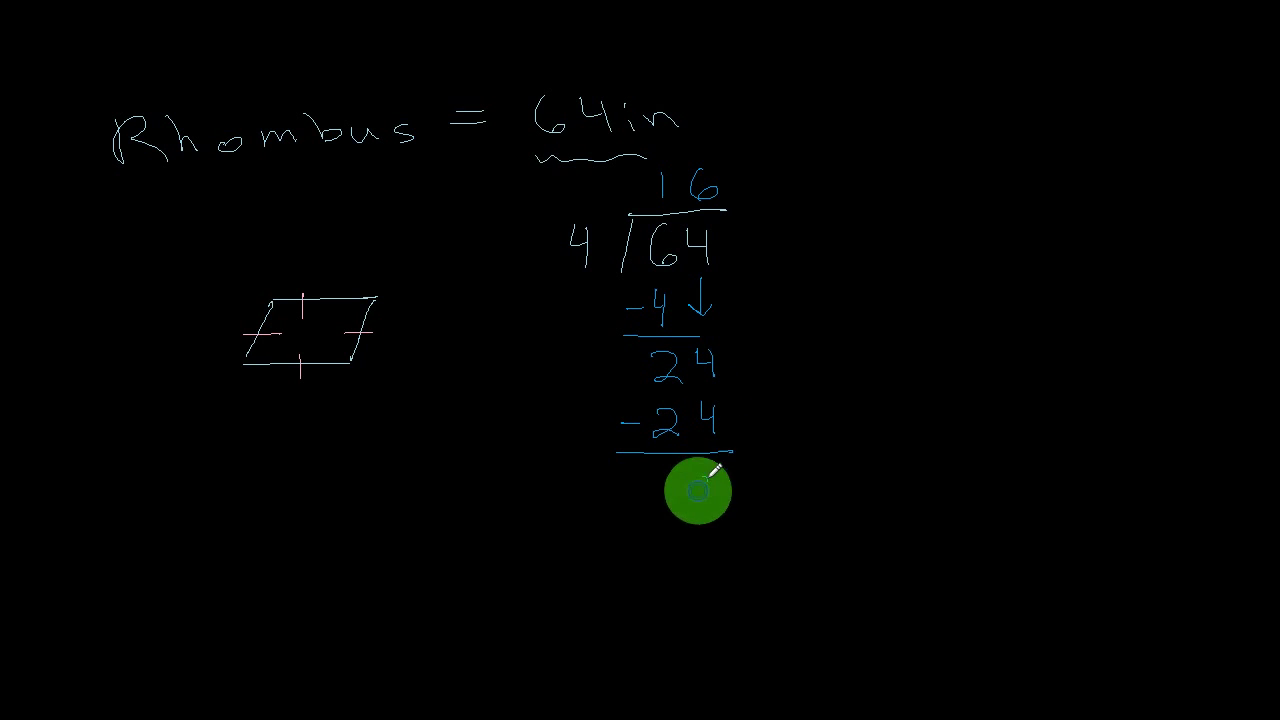
mouse_move(716, 170)
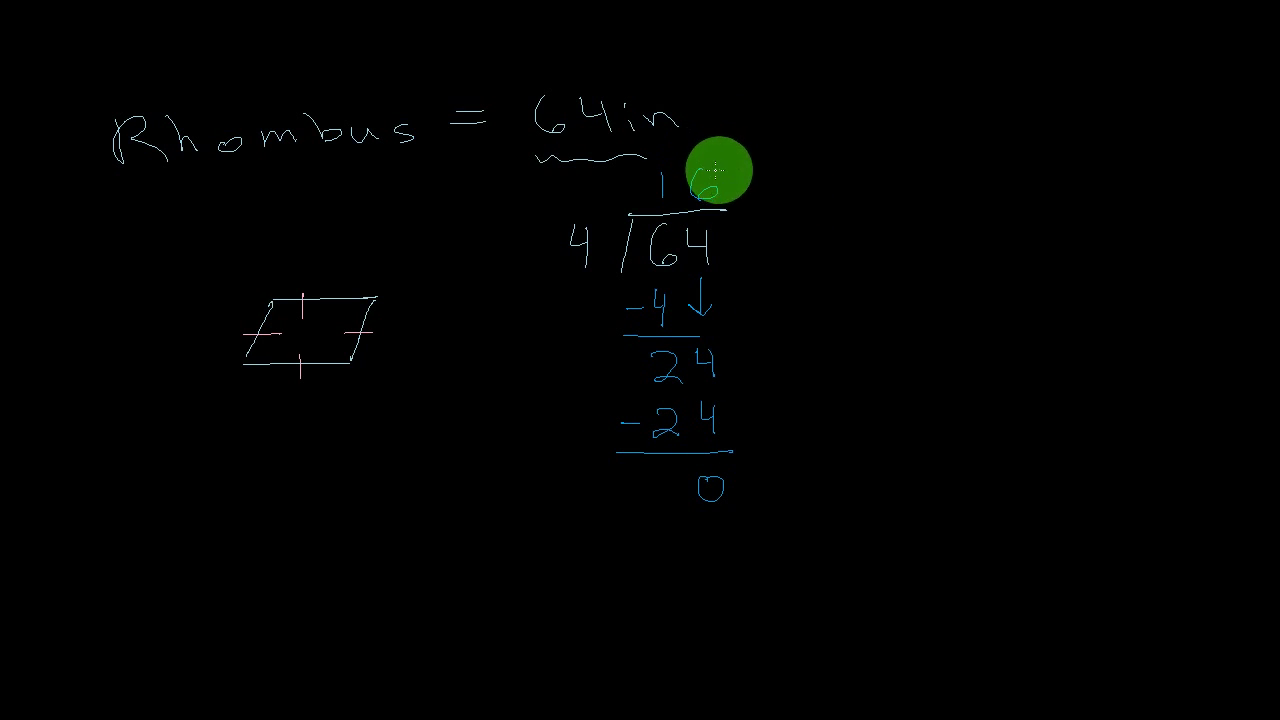
mouse_move(238, 353)
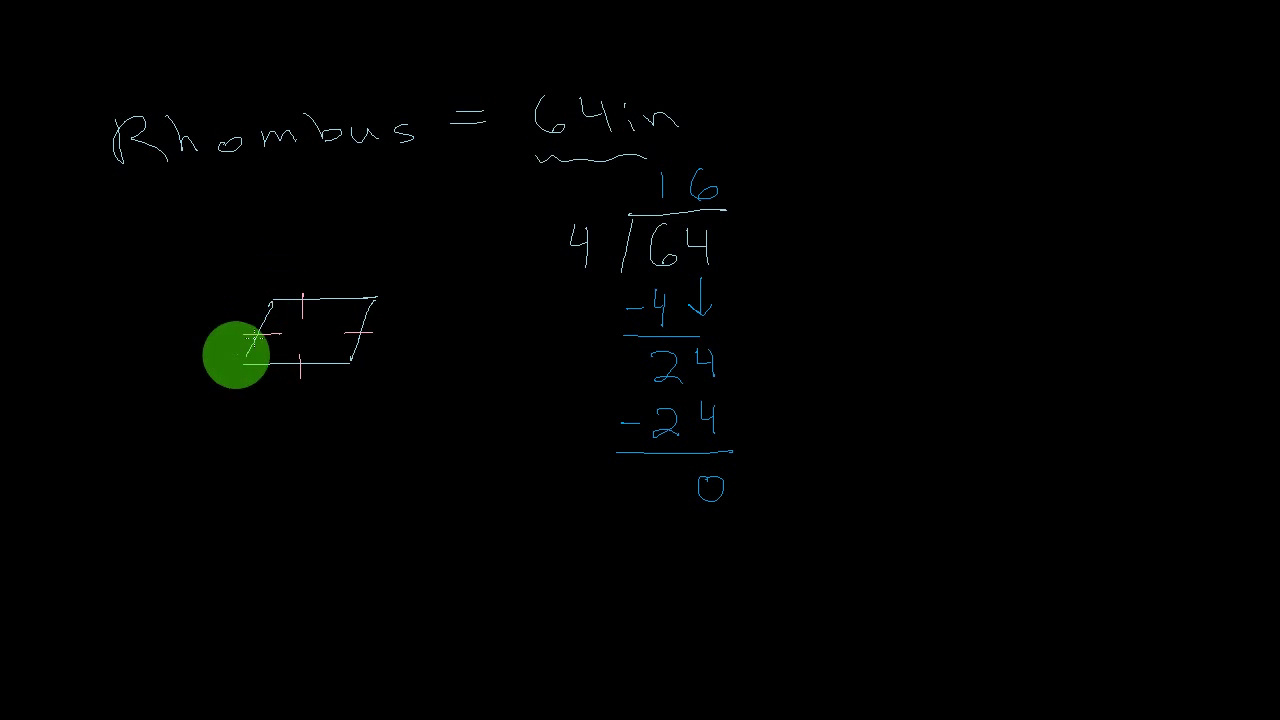